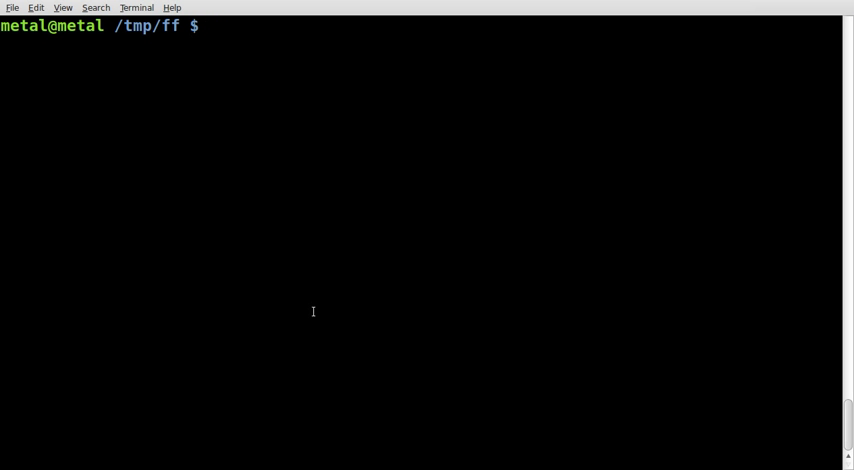
View the original stuffed-frog photo im000242.jpg with display, then close the viewer.
text(dis)
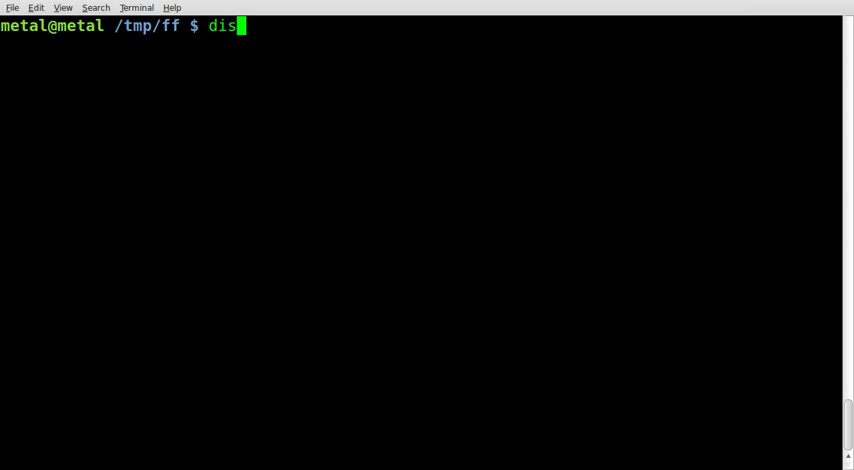
text(play im000242.jpg)
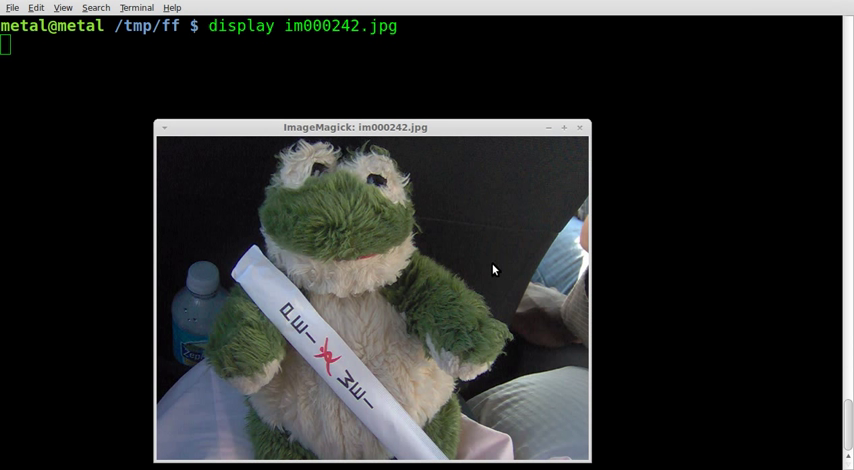
mouse_move(583, 132)
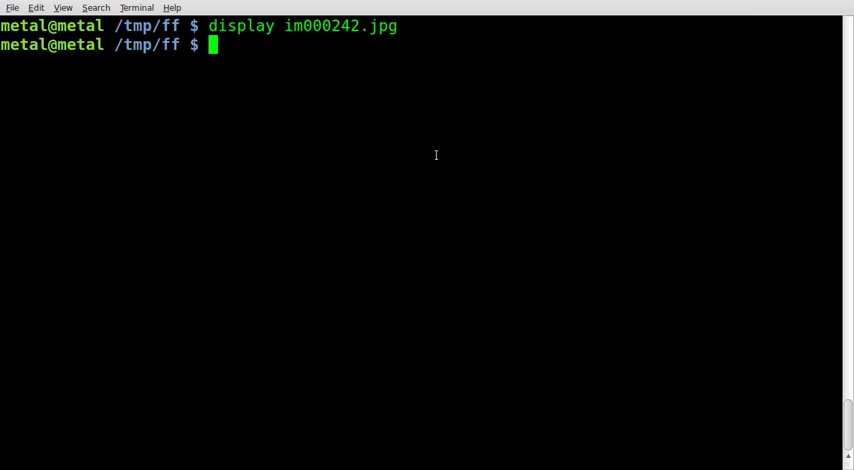
Convert im000242.jpg into output.jpg with a charcoal effect at strength 1.
text(convert)
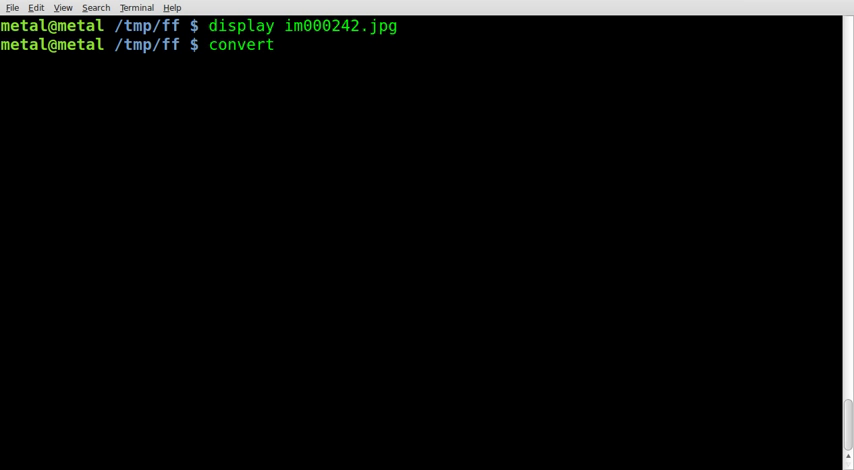
text(-)
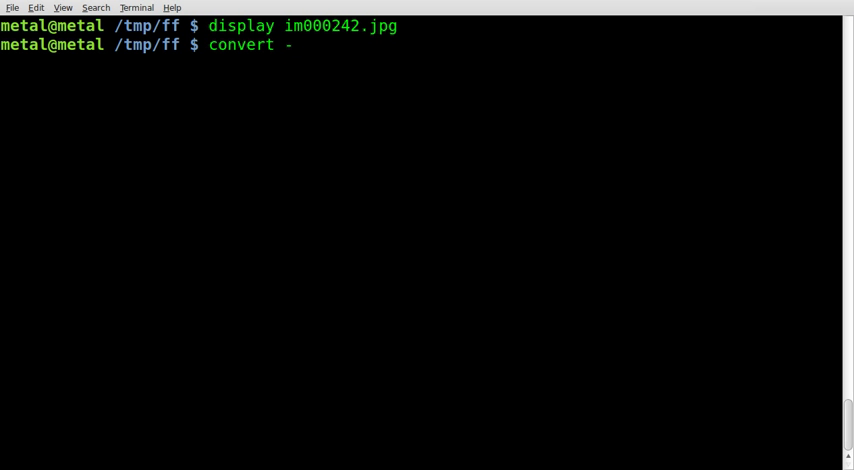
text(charcoal)
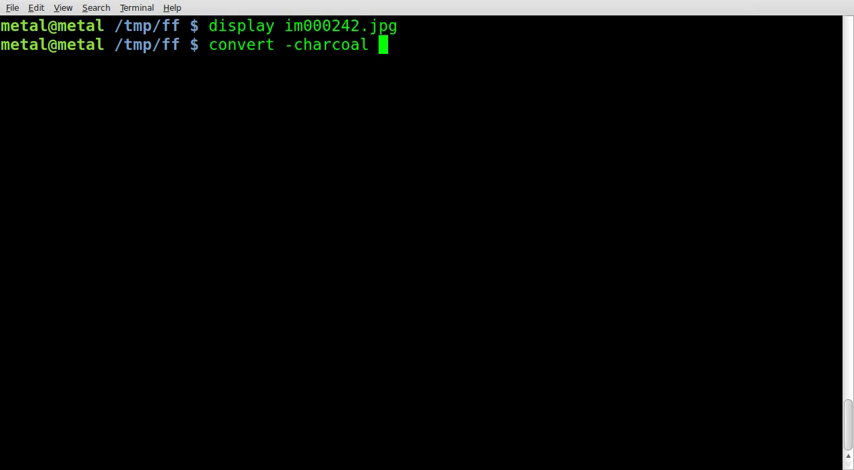
text(1)
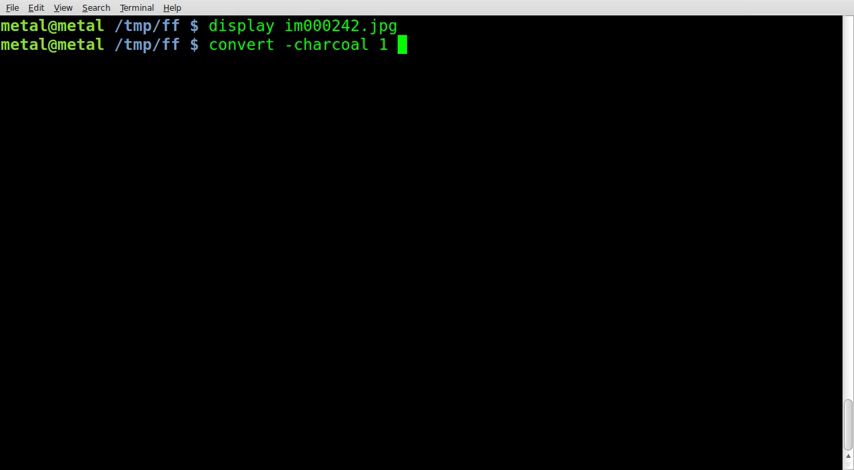
text(im000242.jpg ou)
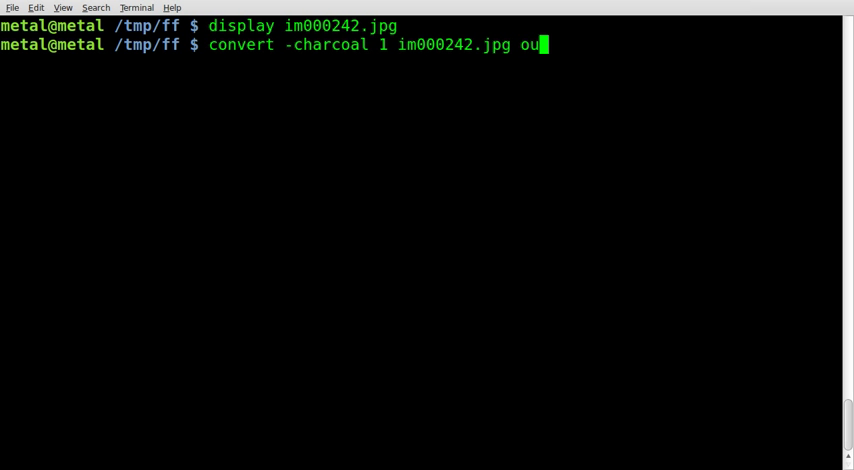
text(tput.jpg)
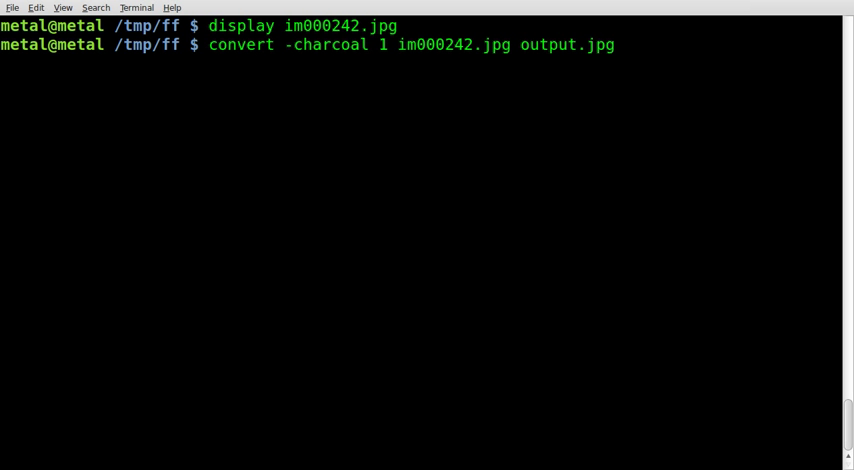
View the strength 1 charcoal result output.jpg in display.
text(disp)
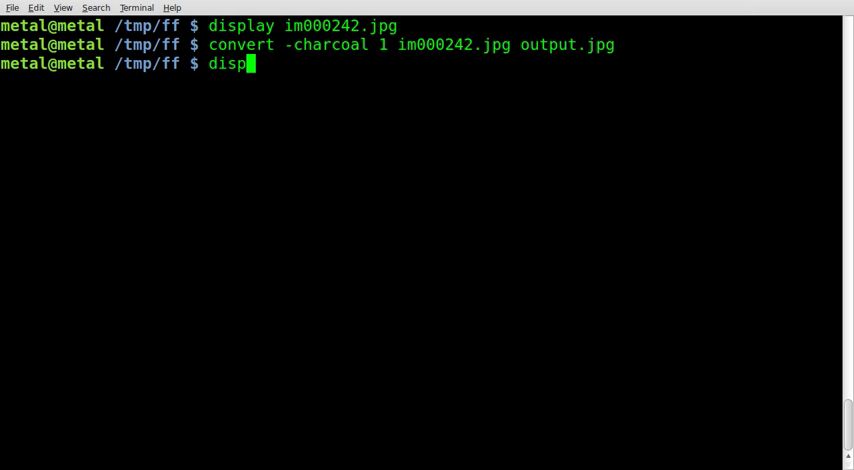
text(lay)
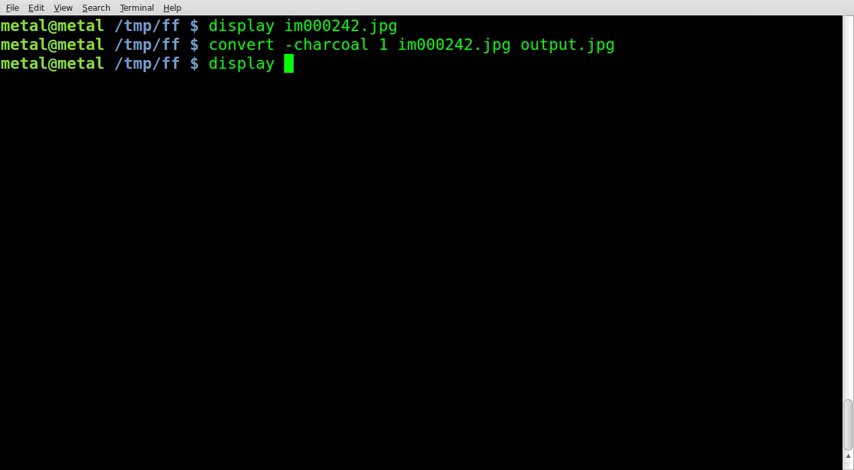
text(output.jpg)
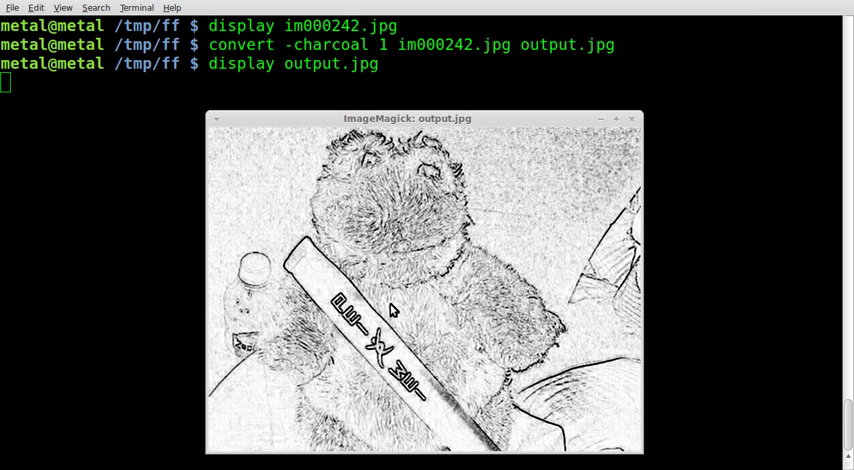
mouse_move(594, 282)
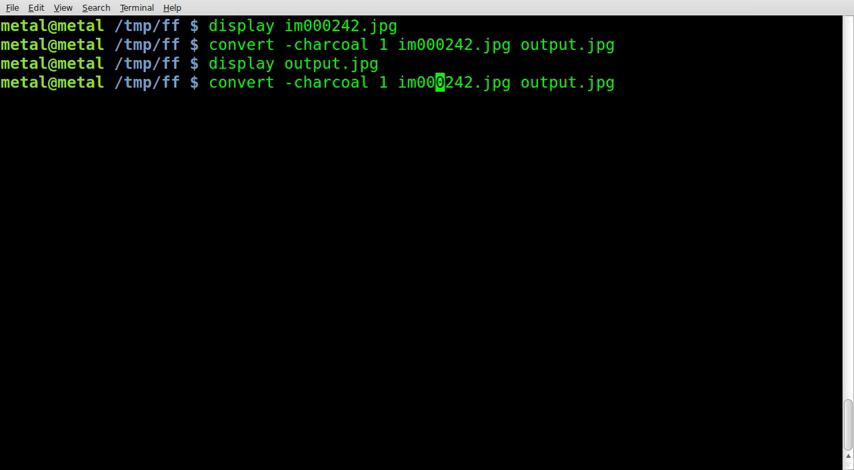
Rerun the conversion with charcoal strength 5 to rebuild output.jpg.
text(5)
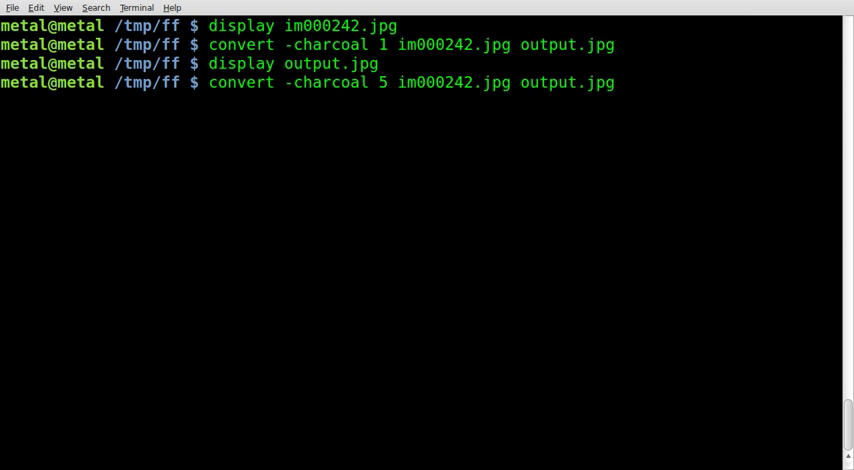
double_click(240, 82)
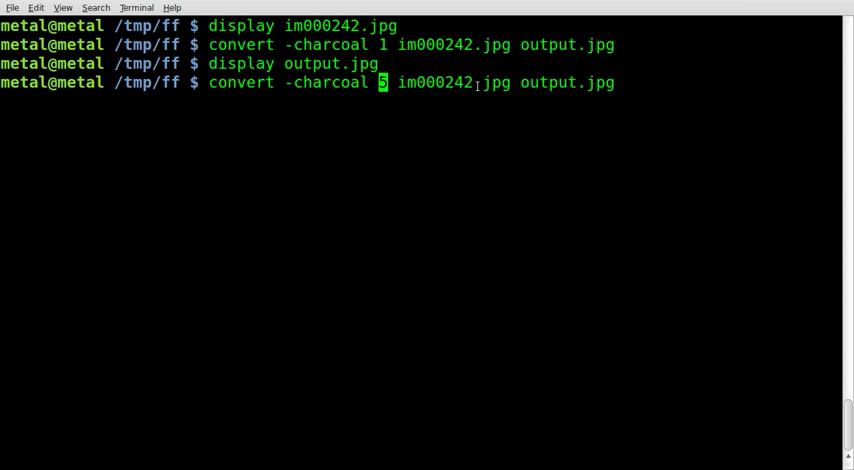
mouse_move(553, 82)
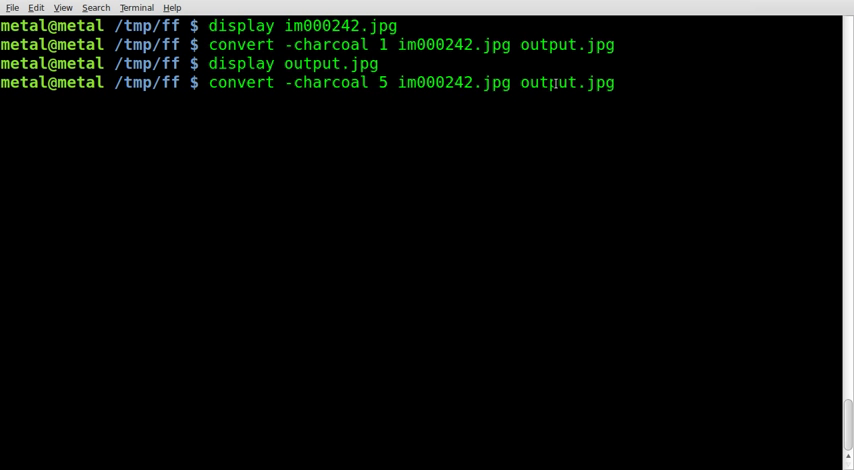
double_click(567, 82)
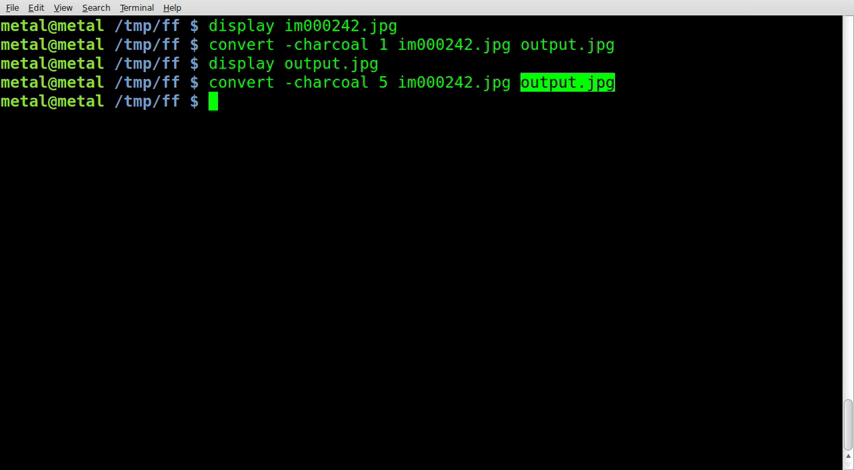
View the strength 5 charcoal result, then close its preview.
text(display output.jpg)
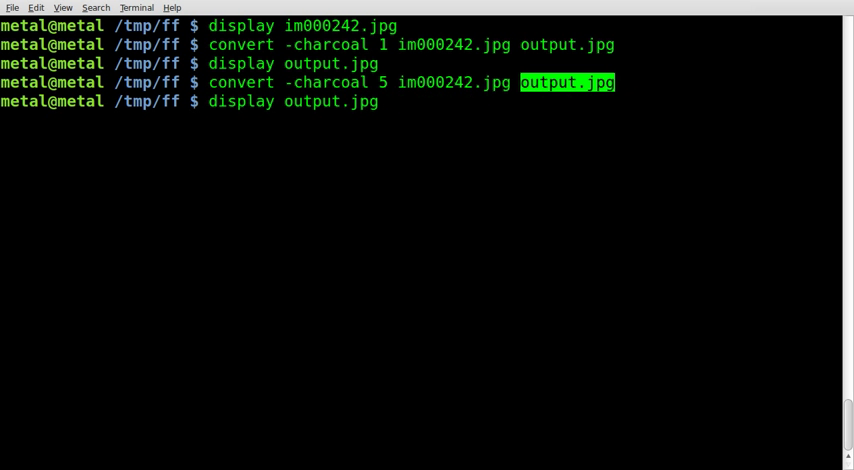
key(Return)
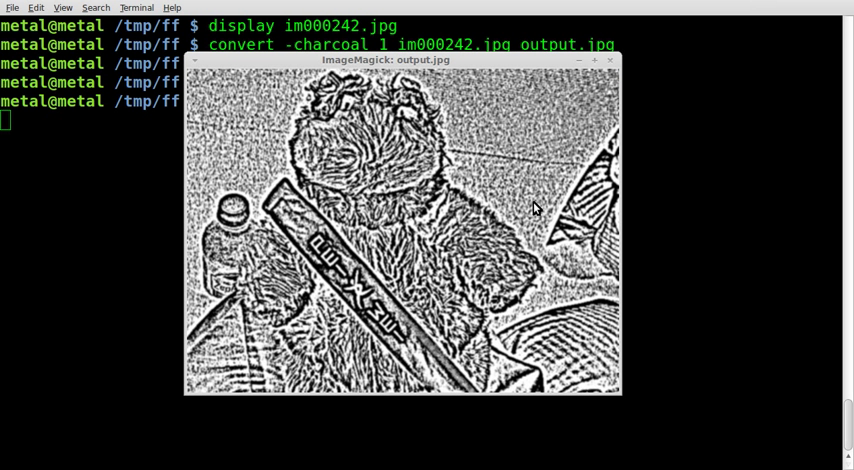
mouse_move(610, 67)
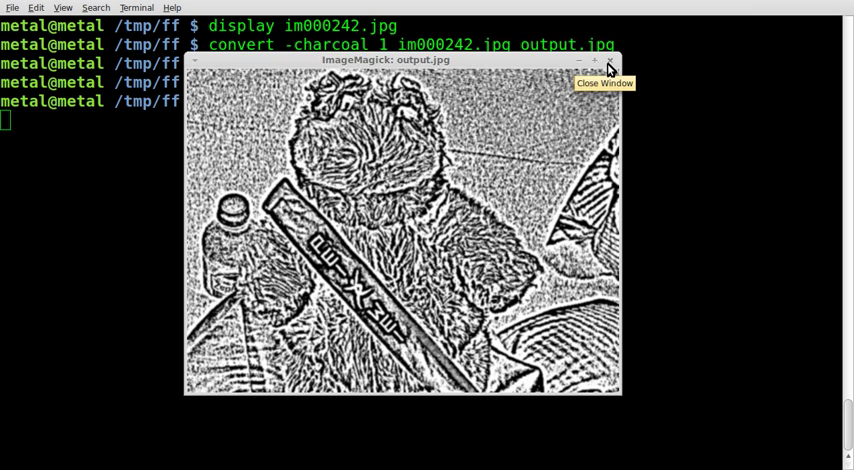
click(603, 59)
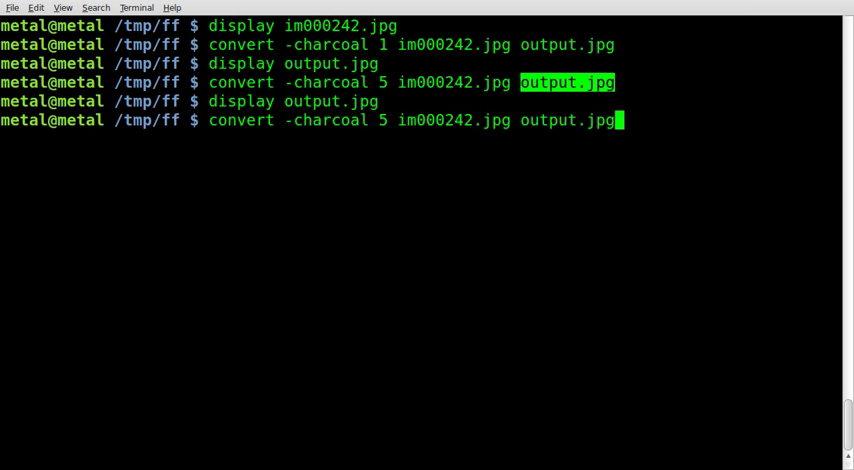
Rerun the conversion with charcoal strength 25 to rebuild output.jpg.
text(5)
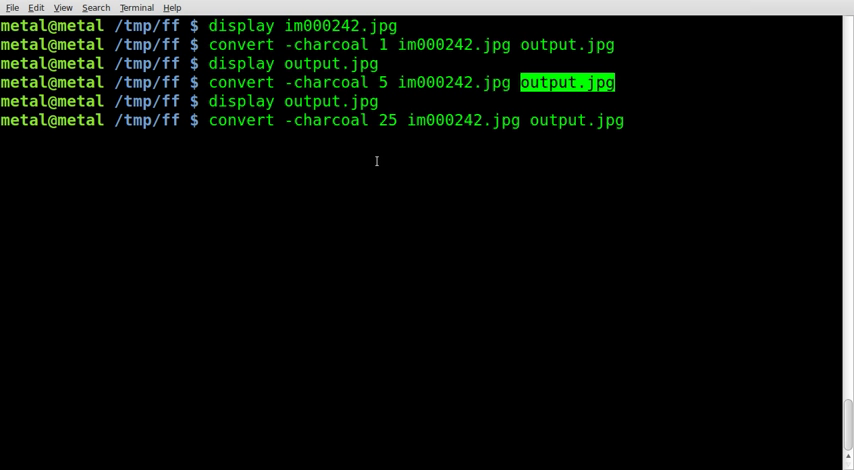
key(Return)
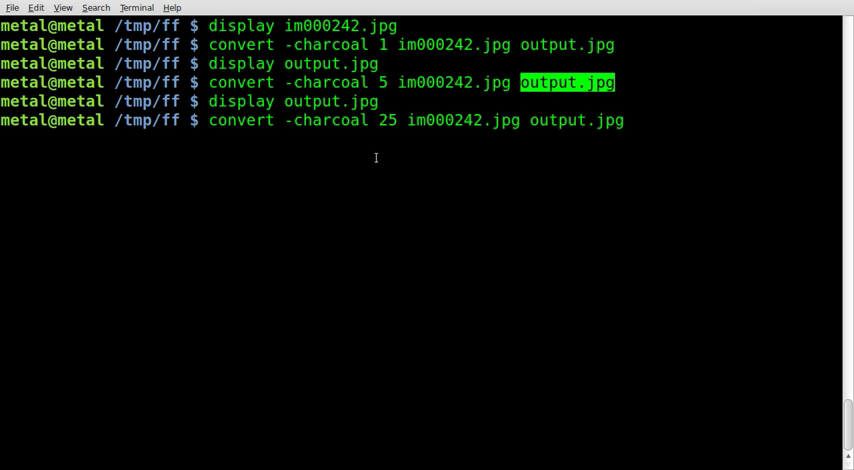
key(Return)
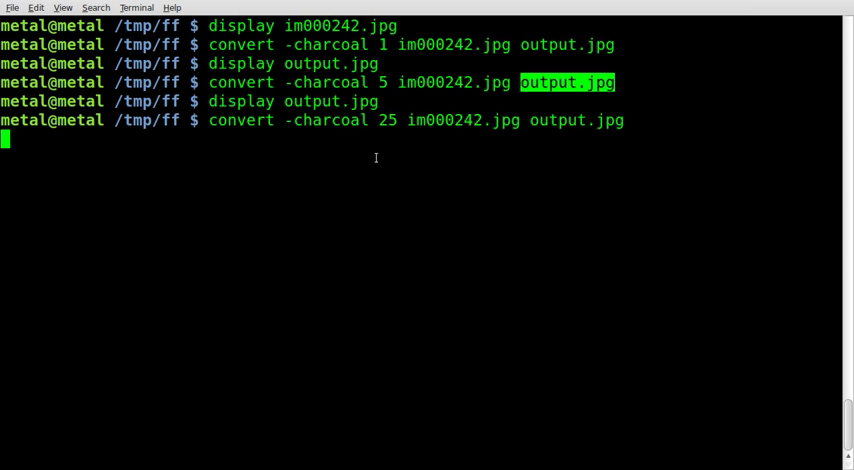
View the strength 25 charcoal result, then close its preview.
key(Return)
text(display)
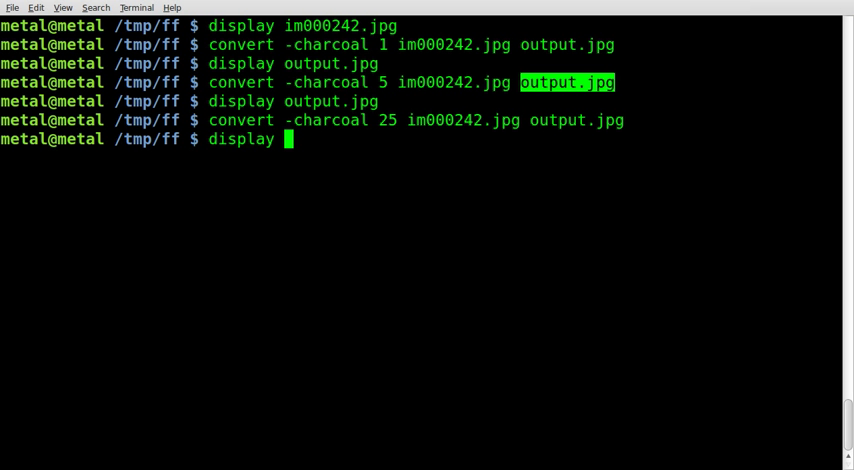
text(output.jpg)
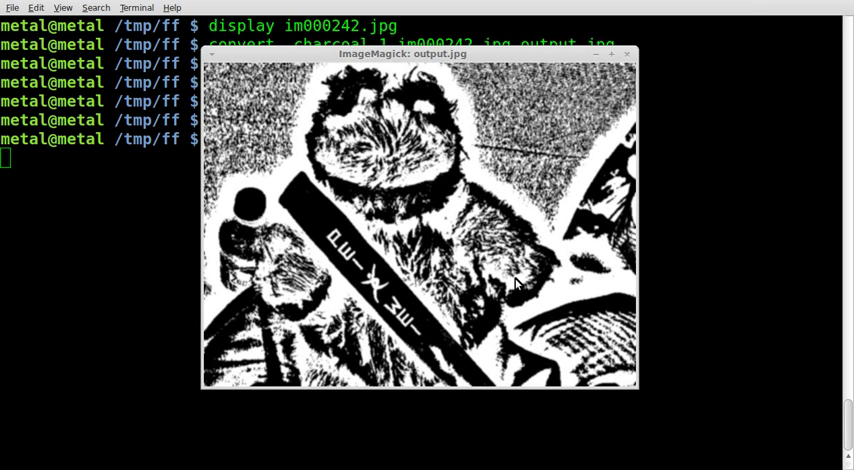
mouse_move(540, 248)
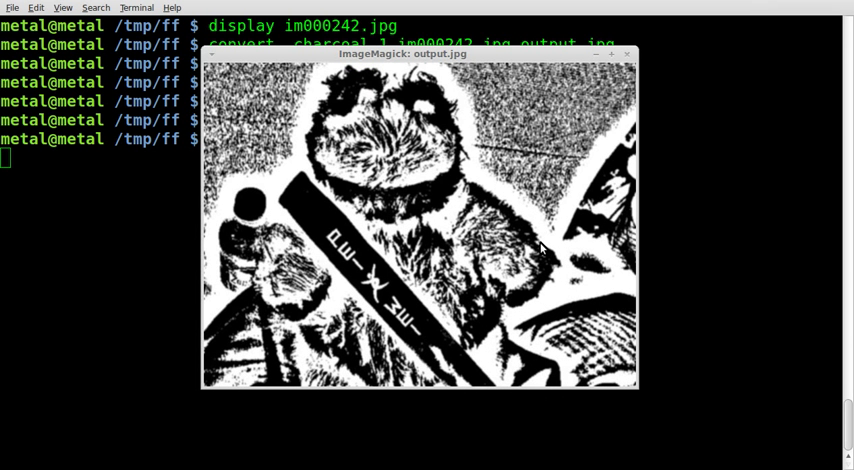
mouse_move(543, 206)
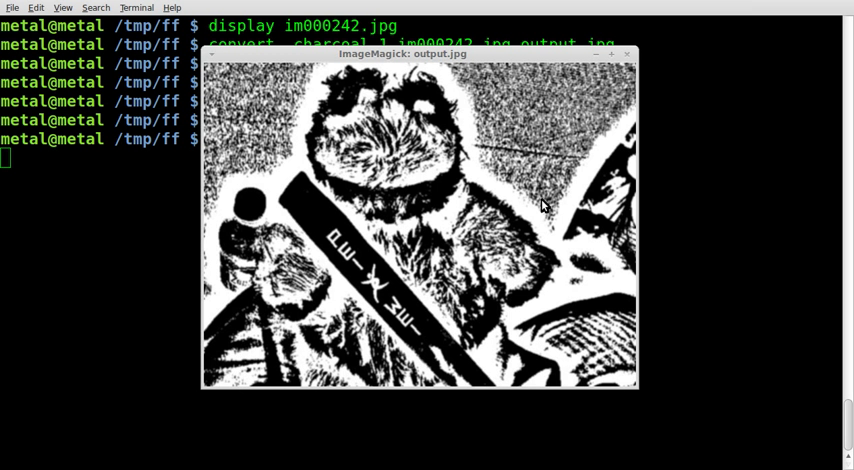
mouse_move(408, 62)
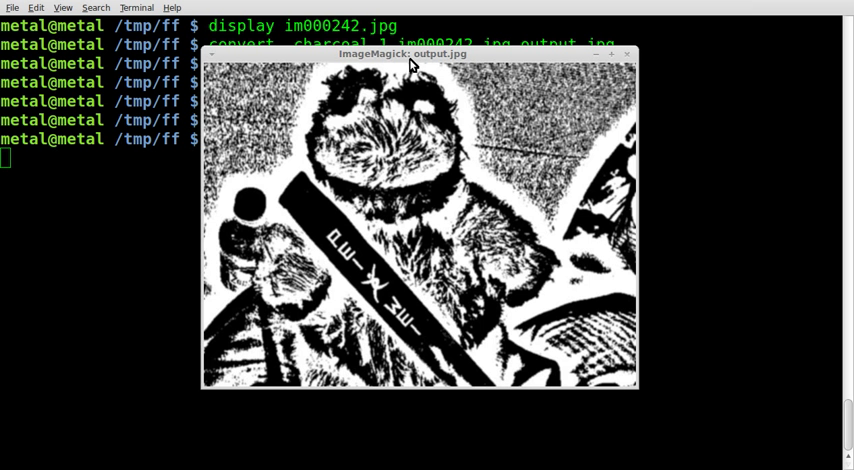
click(627, 54)
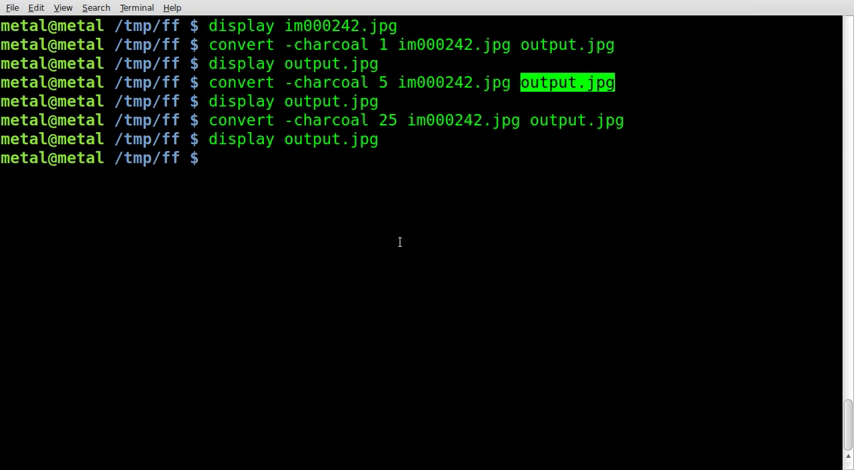